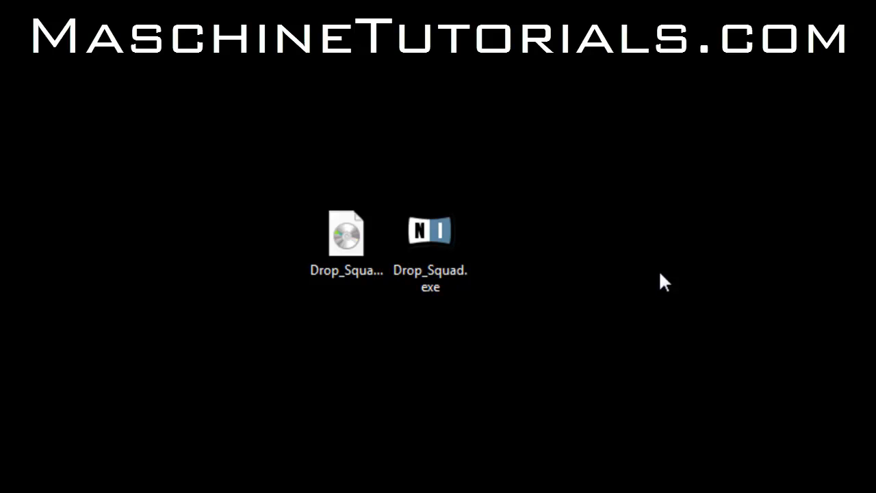
mouse_move(533, 261)
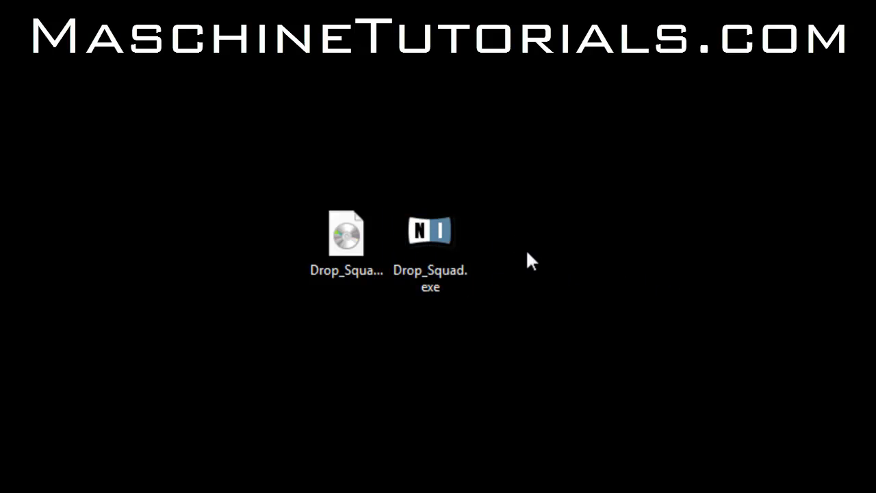
- Launch Drop_Squad.exe from the disc image and allow it to run past the security warning
click(430, 232)
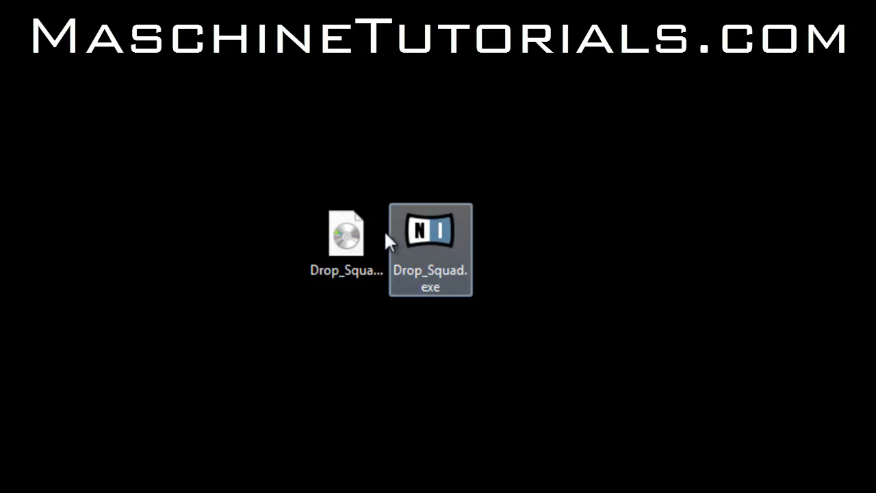
click(344, 232)
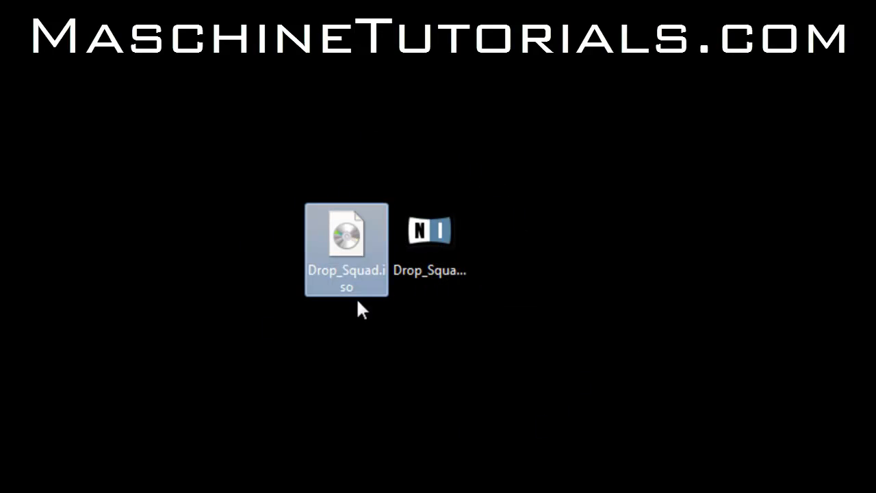
mouse_move(400, 404)
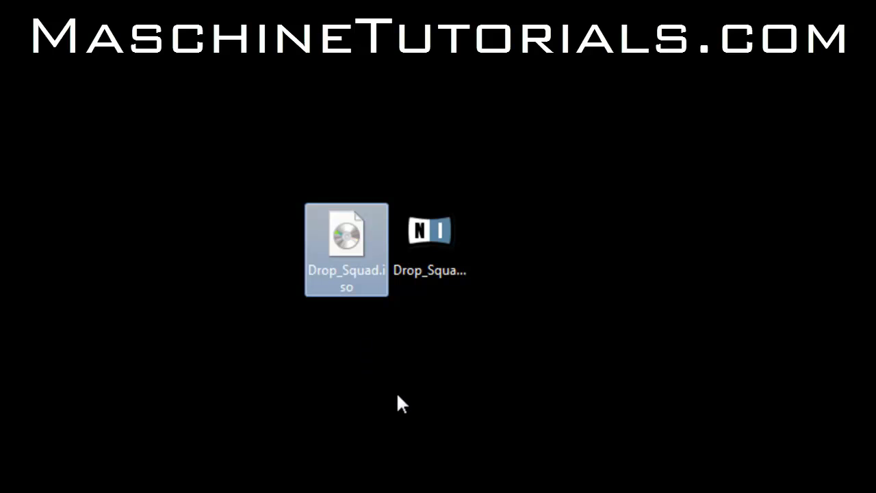
mouse_move(356, 274)
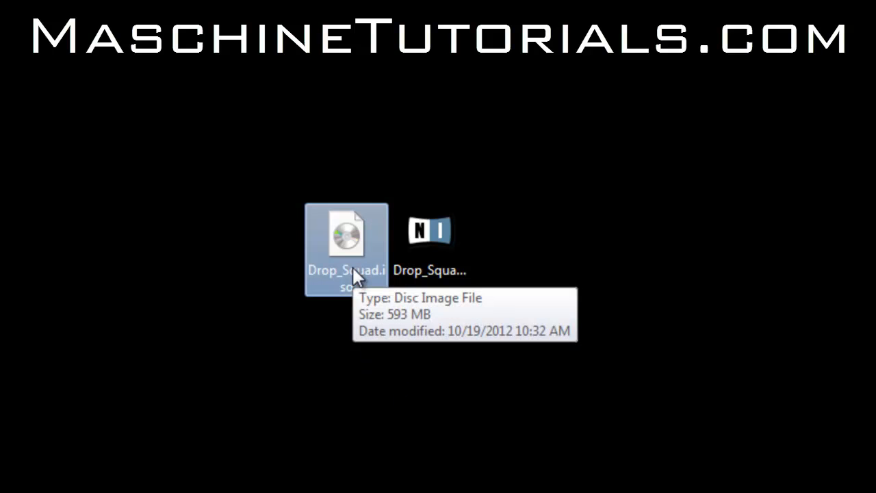
mouse_move(376, 192)
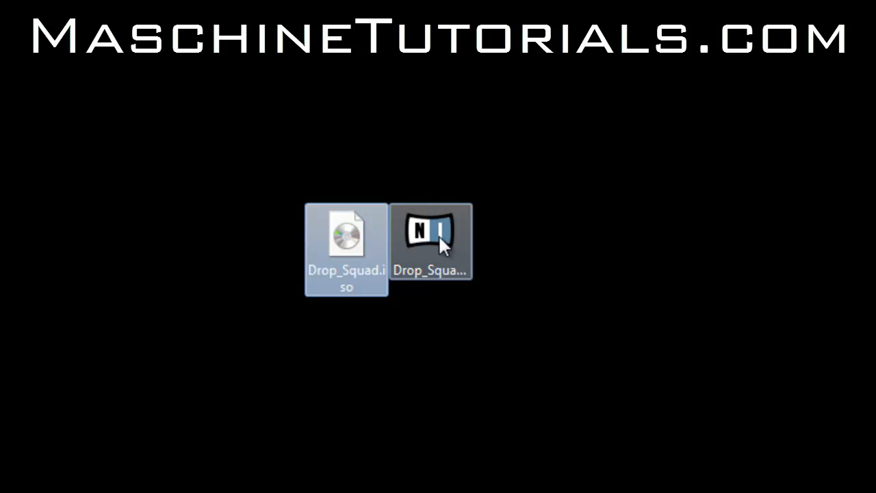
click(430, 239)
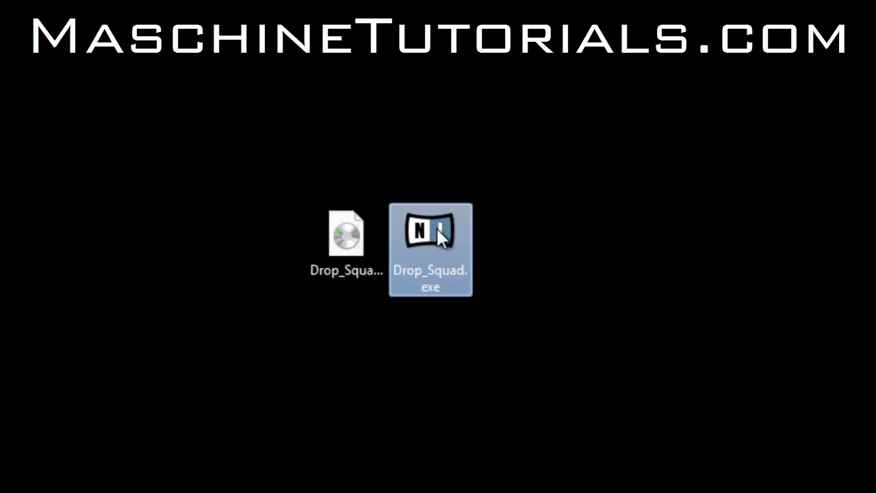
click(347, 233)
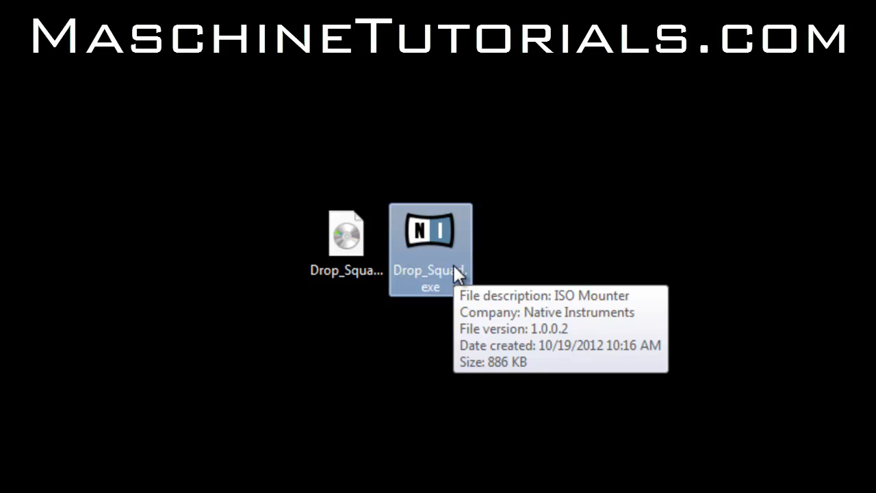
double_click(430, 233)
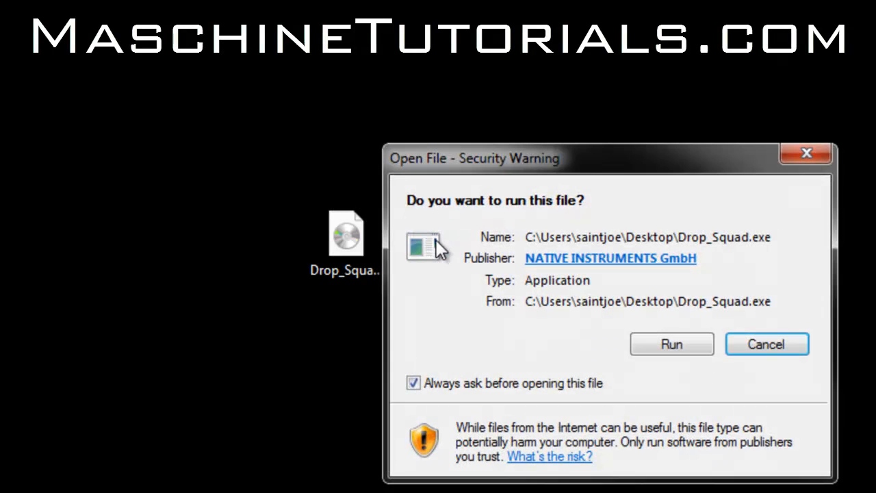
click(670, 343)
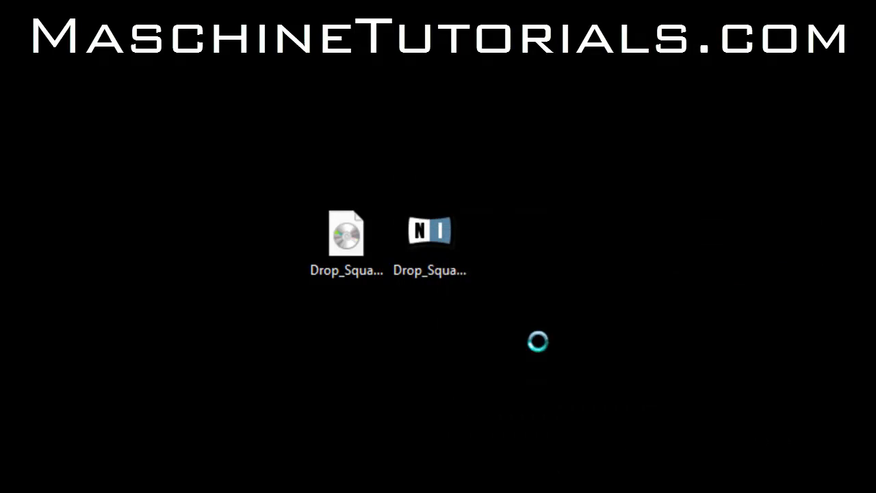
double_click(430, 232)
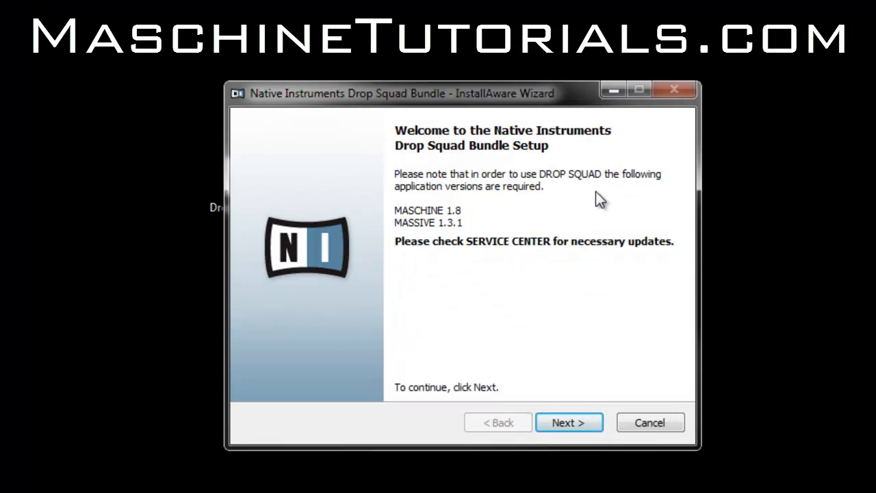
- Continue past the welcome page and accept the license agreement terms
click(568, 421)
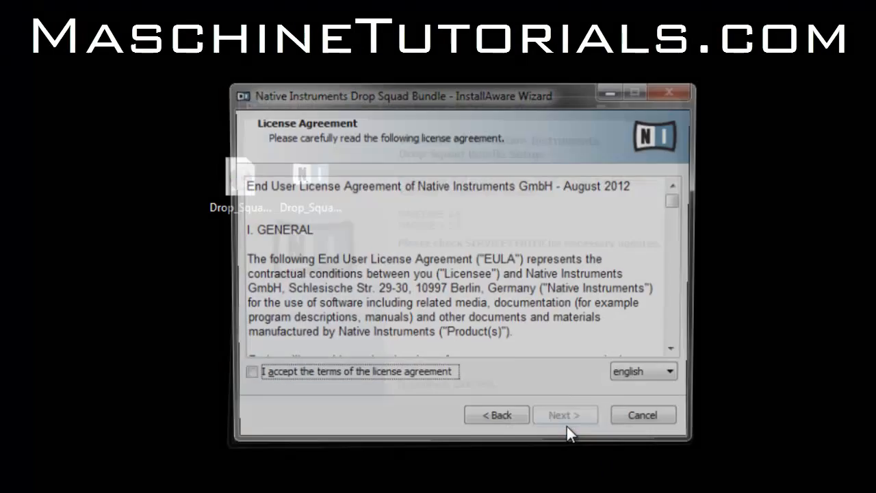
click(252, 371)
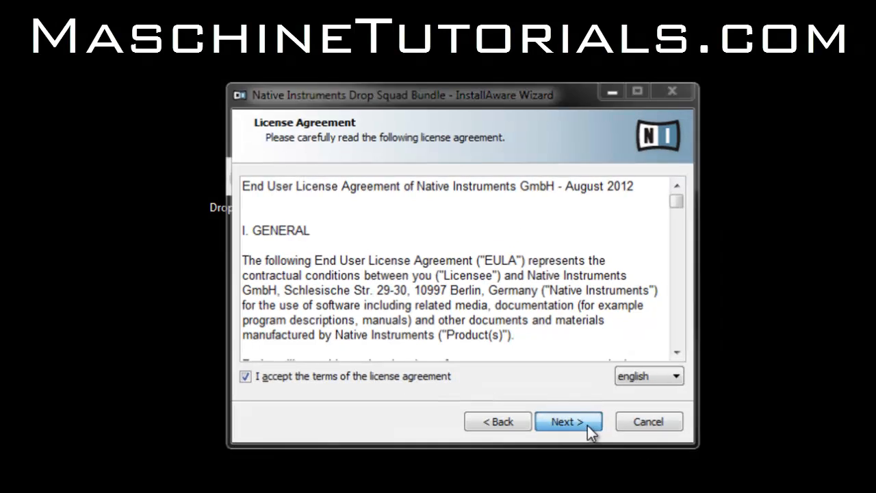
- Set the Drop Squad library destination to drive N: and reach the setup summary
click(568, 421)
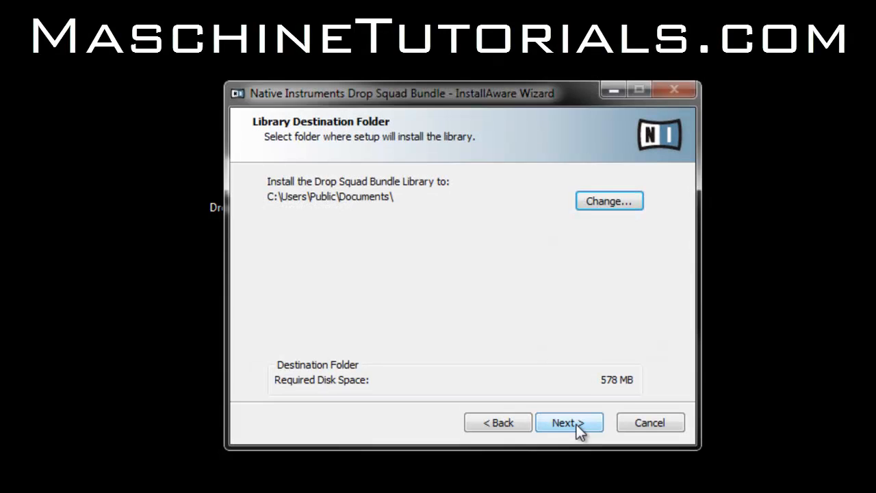
click(607, 200)
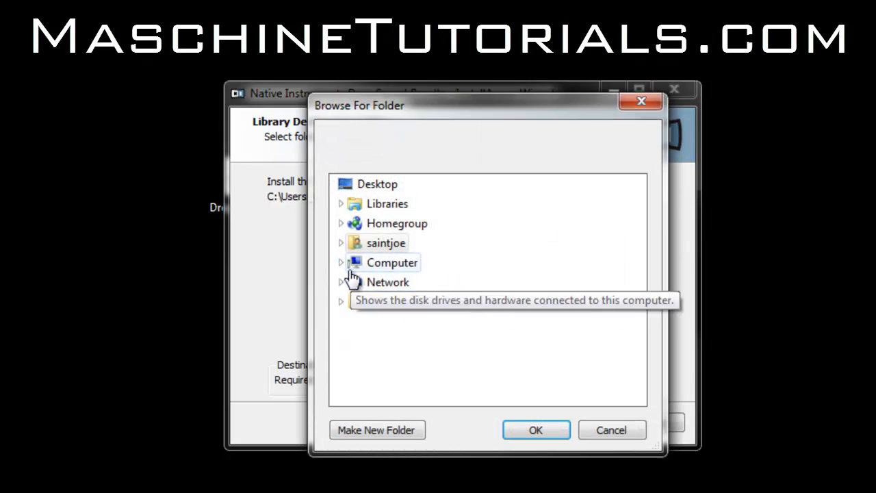
click(340, 263)
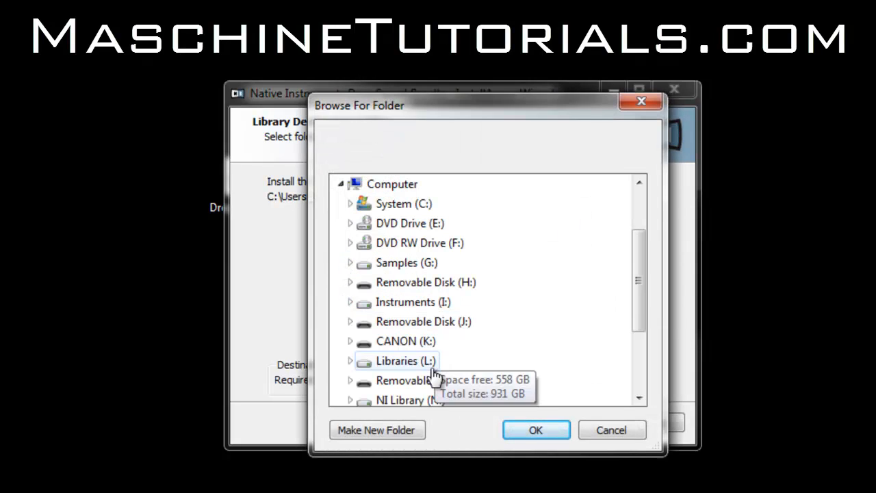
click(537, 430)
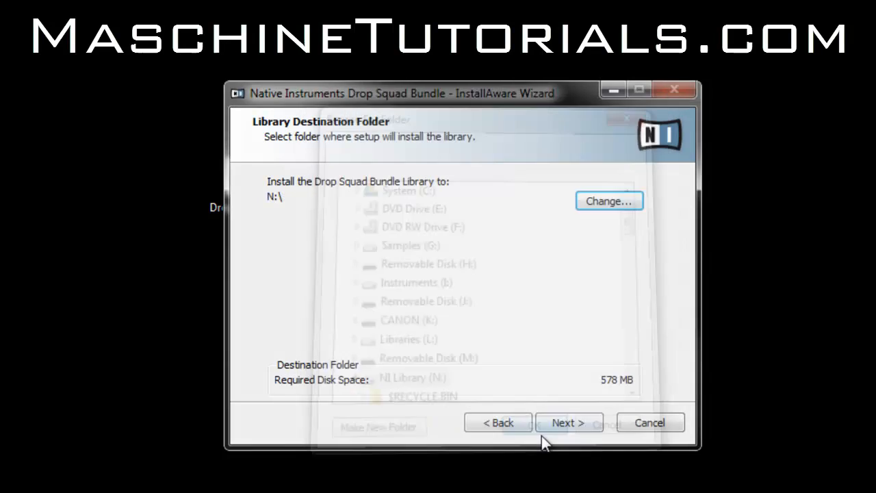
click(568, 422)
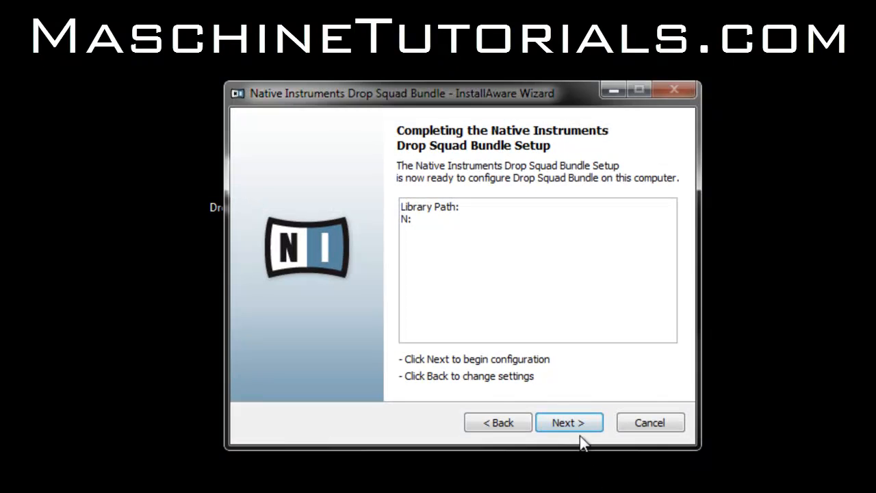
- Run the Drop Squad library installation and finish the wizard
click(569, 422)
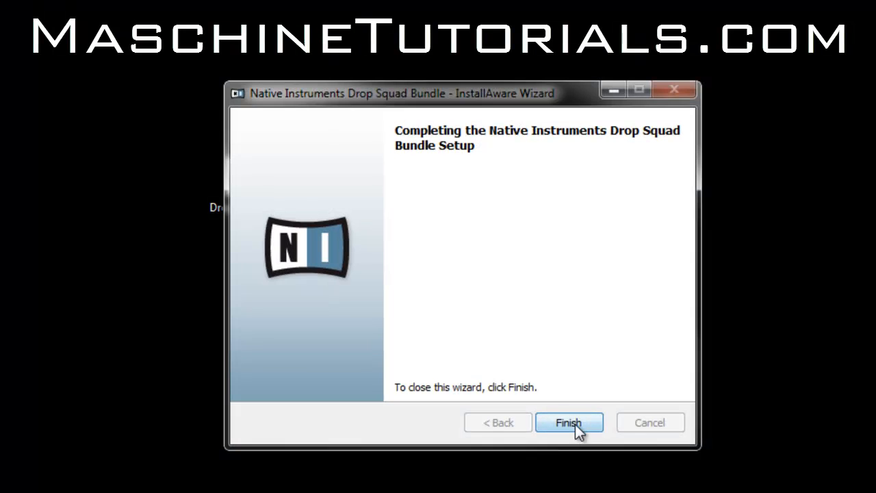
click(570, 422)
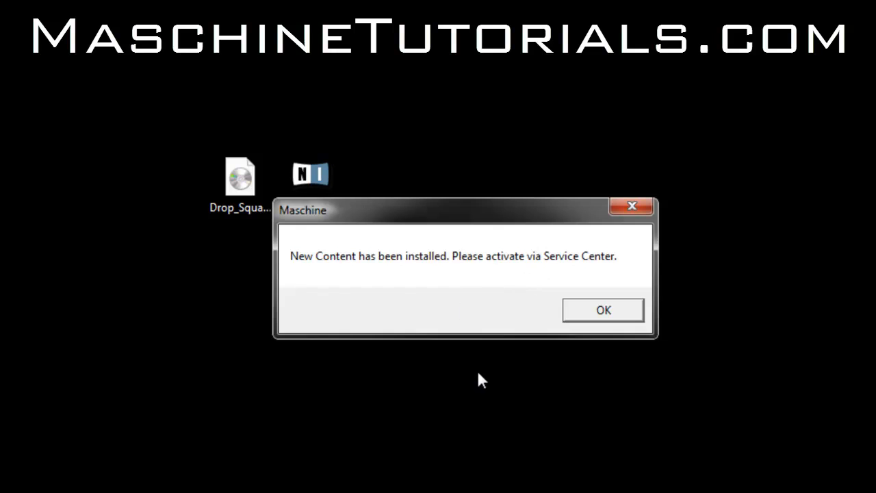
mouse_move(608, 321)
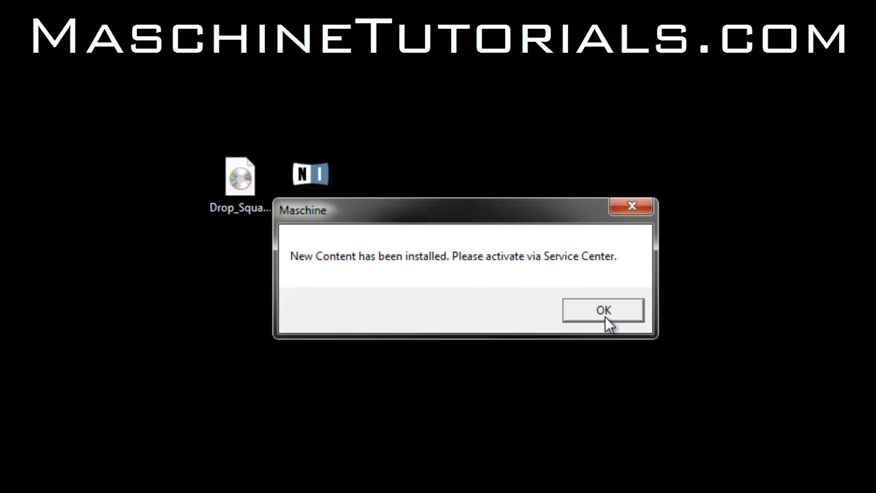
- Dismiss the new-content notice and browse Groups, Sounds and Instruments banks to find Drop Squad
click(602, 310)
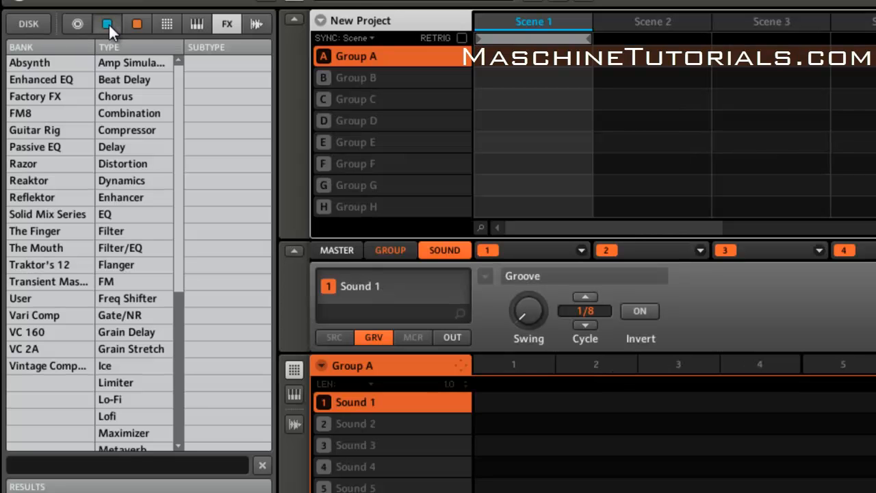
click(107, 24)
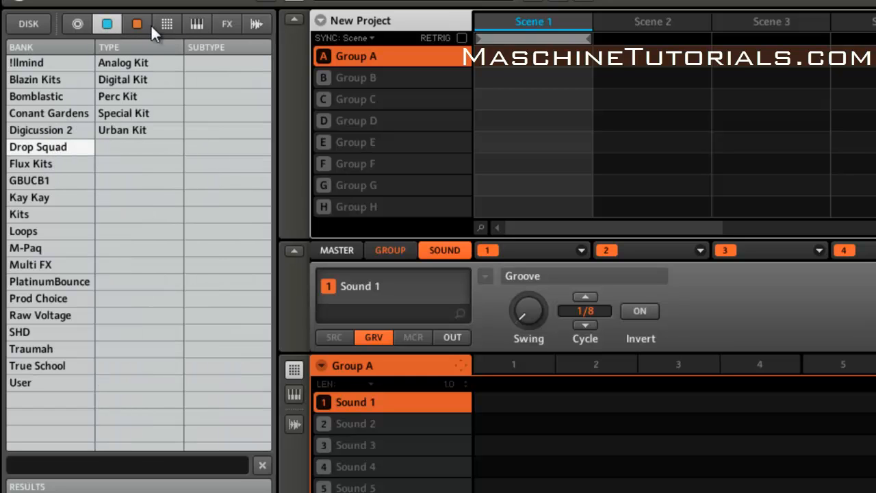
click(137, 23)
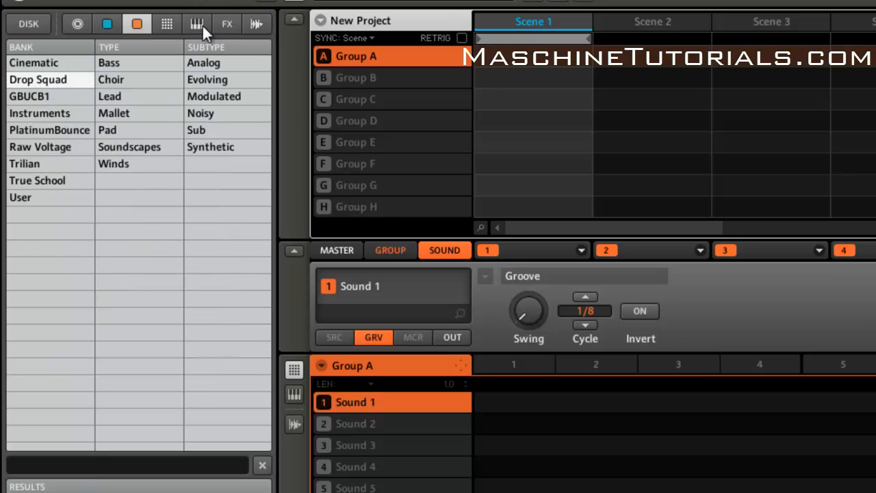
click(197, 23)
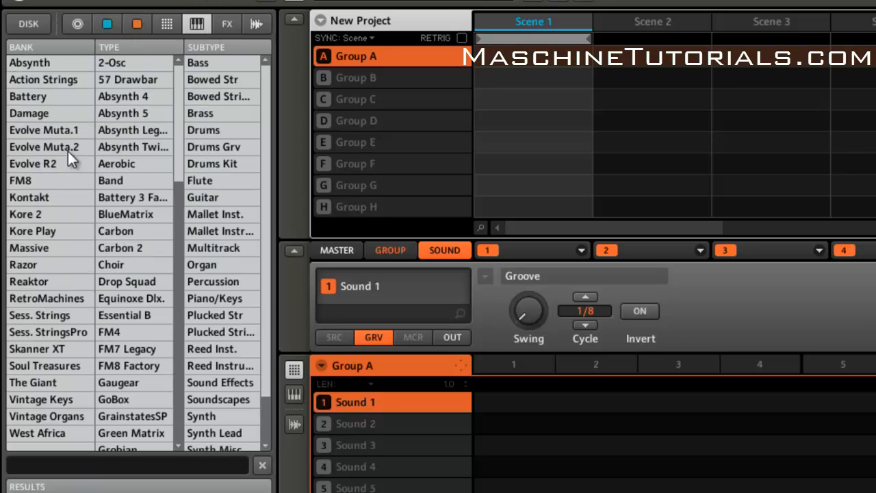
click(29, 247)
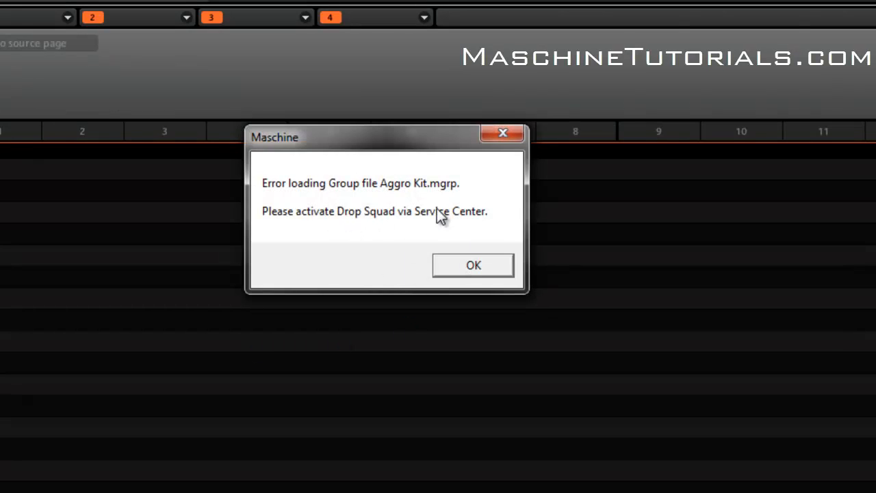
mouse_move(432, 220)
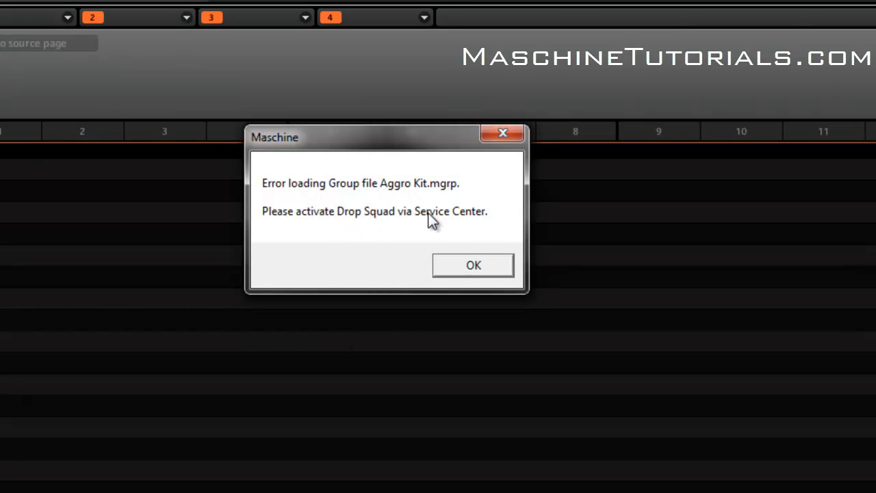